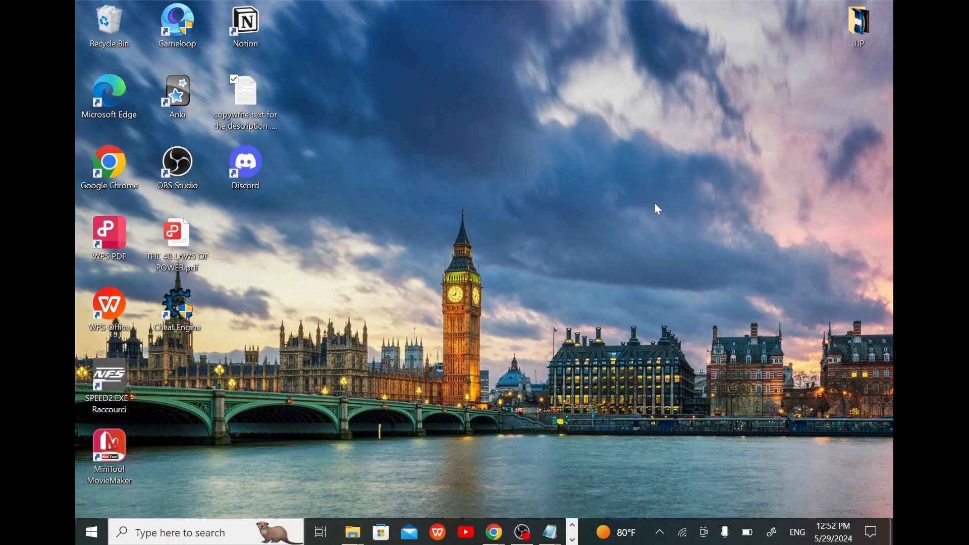
{"action": "mouse_move", "coordinate": [450, 353]}
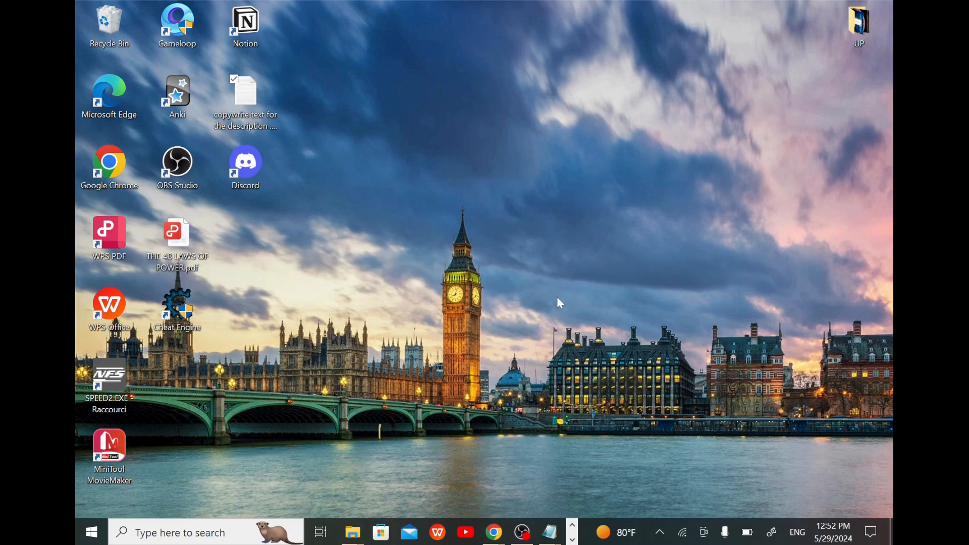
{"action": "mouse_move", "coordinate": [497, 331]}
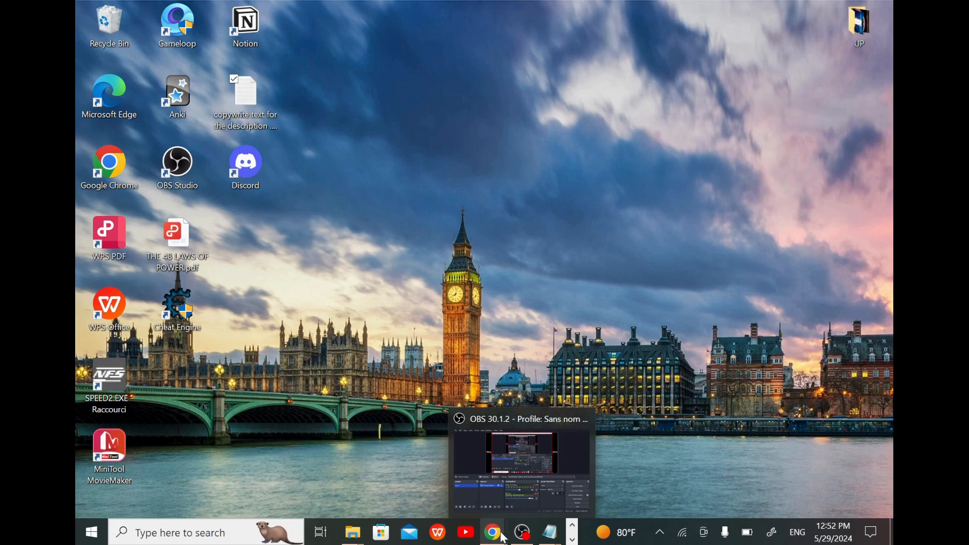
Load the copied Capitec 'How to dispute a debit order' link via Paste and go.
{"action": "left_click", "coordinate": [493, 531]}
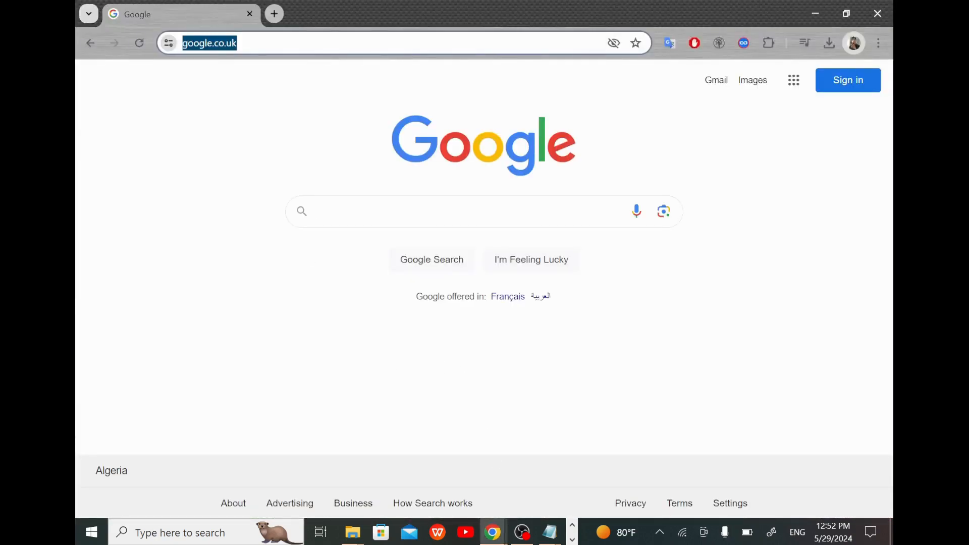
{"action": "right_click", "coordinate": [210, 42]}
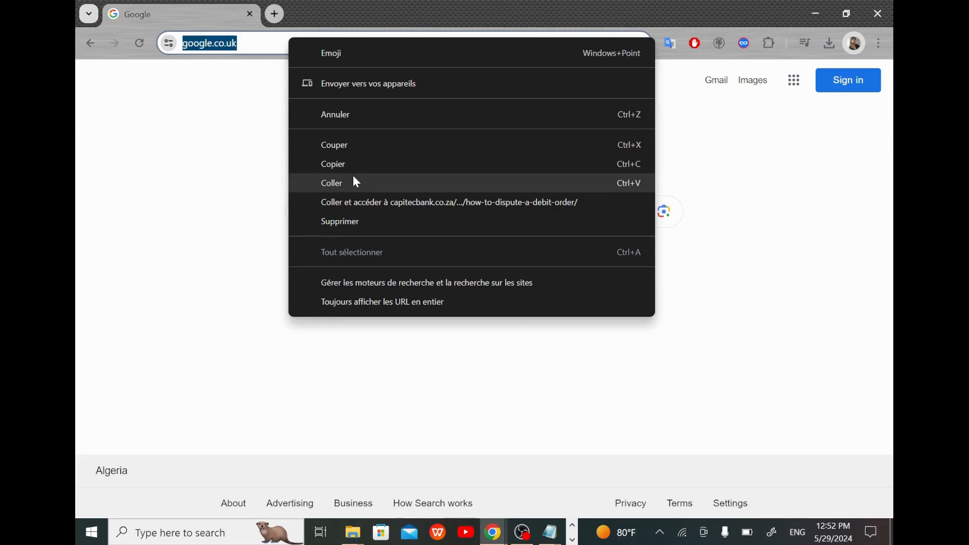
{"action": "left_click", "coordinate": [445, 202]}
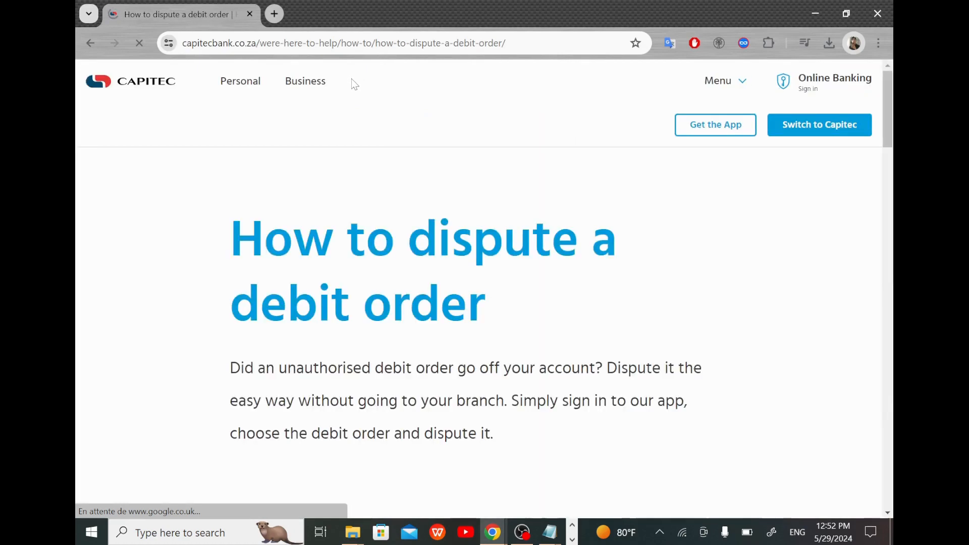
Scroll to the six numbered in-app dispute steps and clear the heading highlight.
{"action": "scroll", "scroll_direction": "down", "scroll_amount": 3}
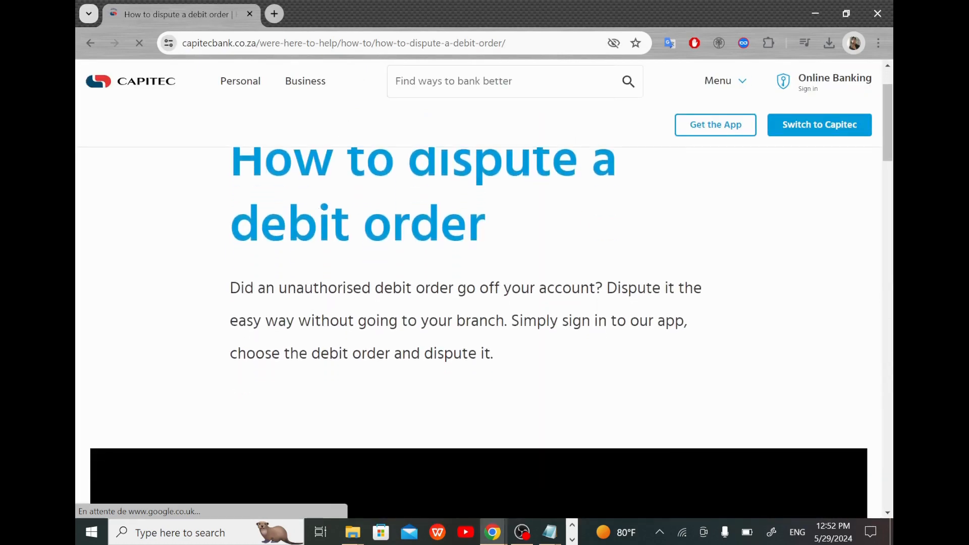
{"action": "scroll", "scroll_direction": "down", "scroll_amount": 3}
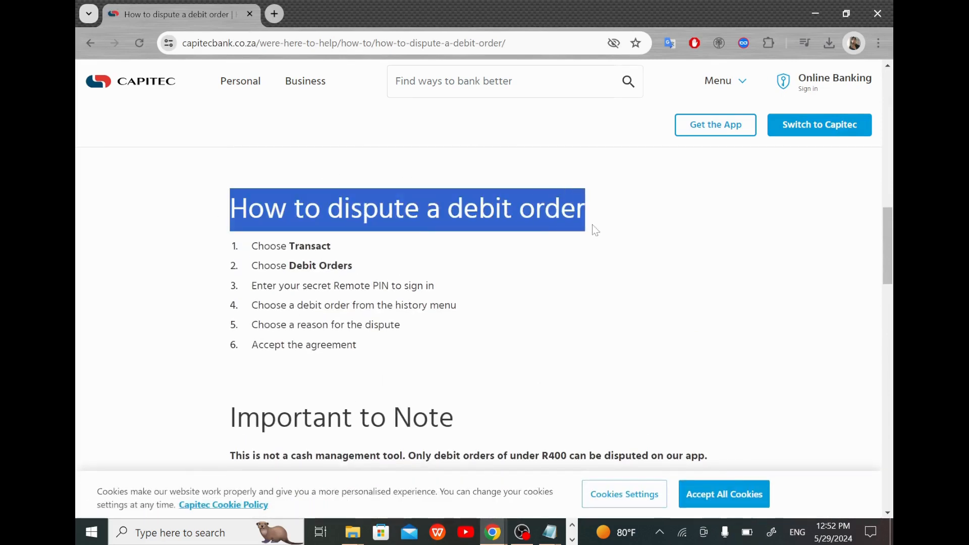
{"action": "left_click", "coordinate": [356, 379]}
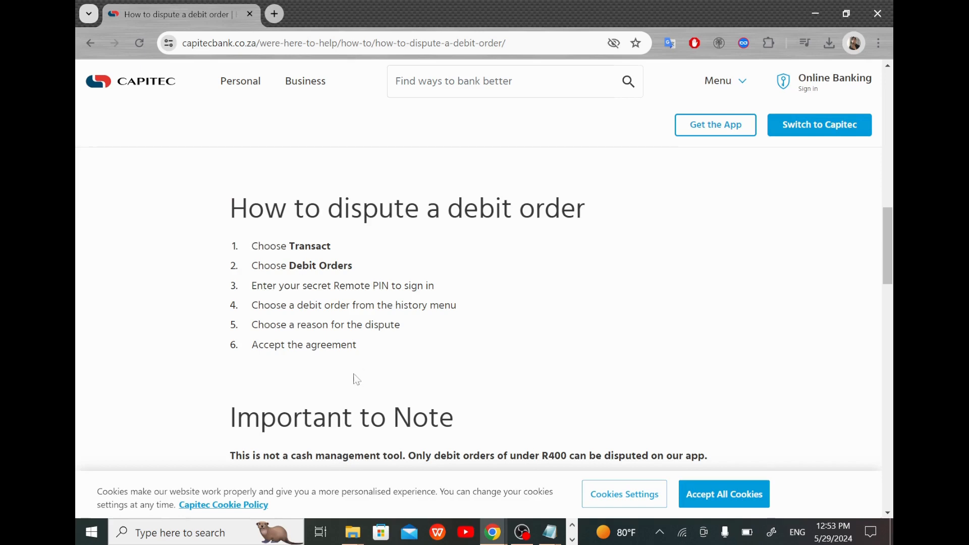
{"action": "mouse_move", "coordinate": [240, 255]}
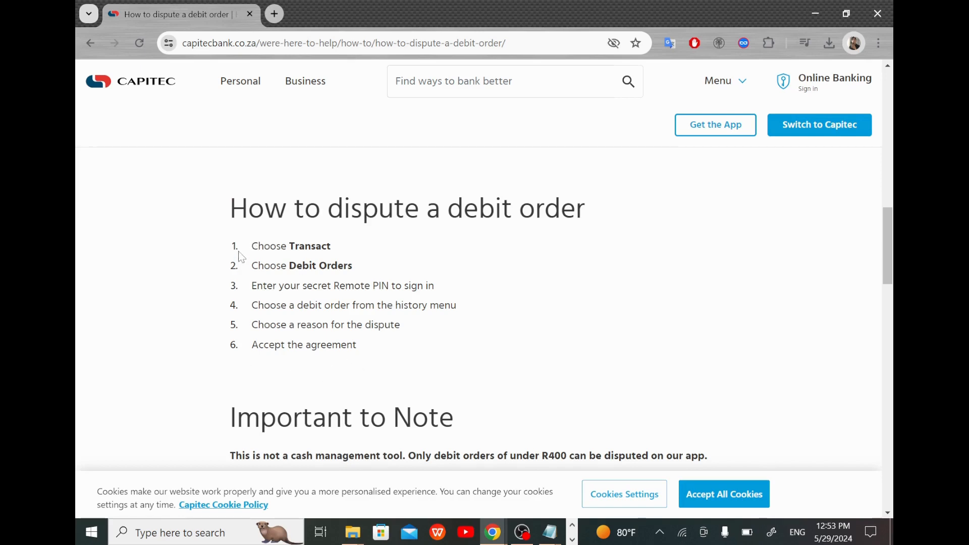
{"action": "mouse_move", "coordinate": [252, 259]}
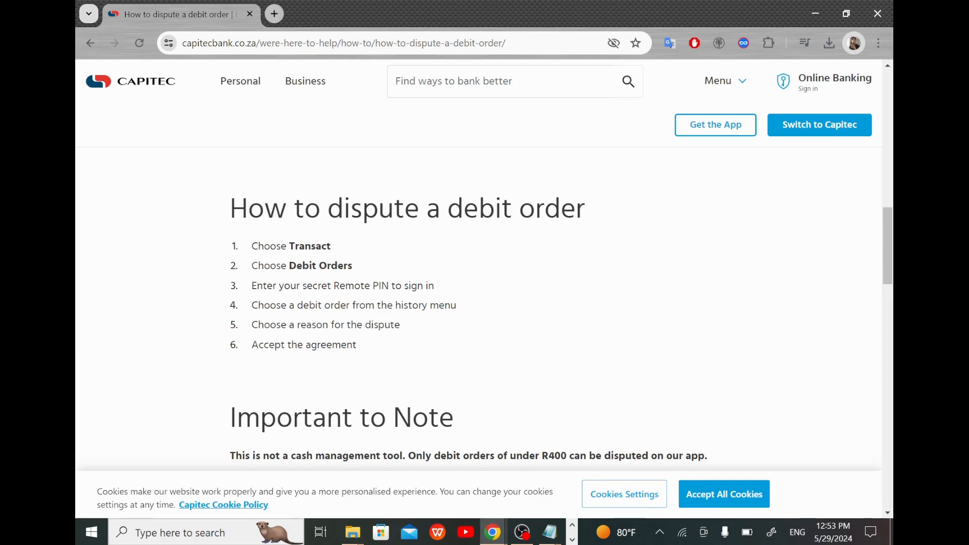
{"action": "mouse_move", "coordinate": [336, 252]}
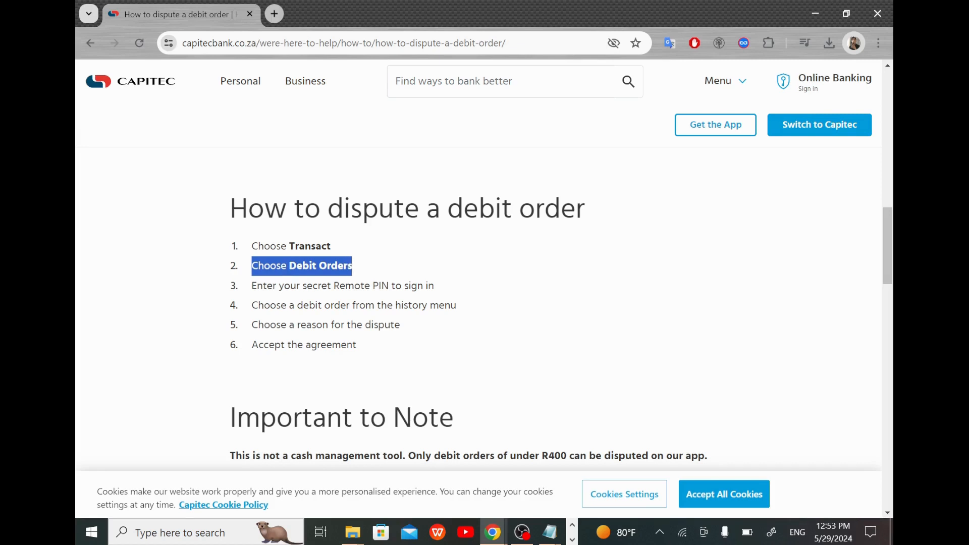
{"action": "left_click", "coordinate": [436, 286]}
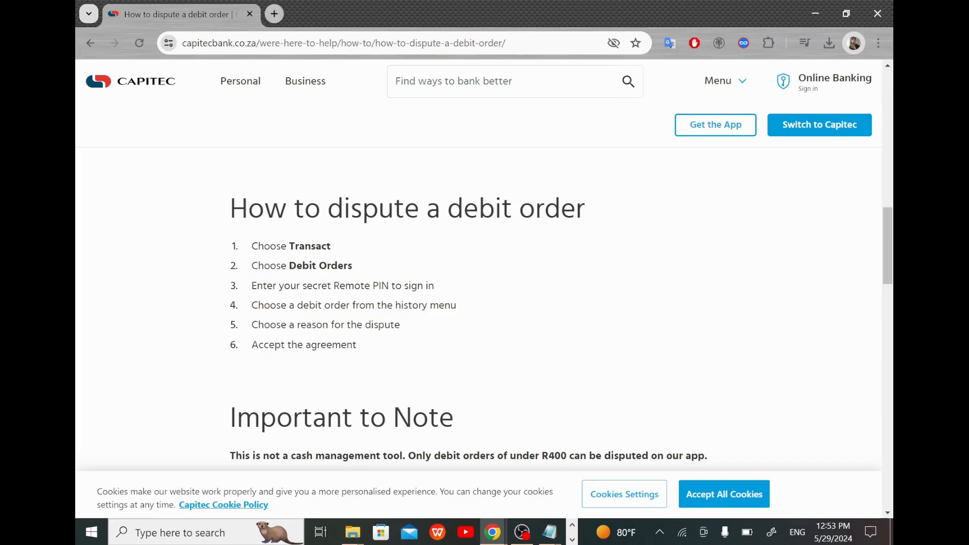
{"action": "mouse_move", "coordinate": [458, 300]}
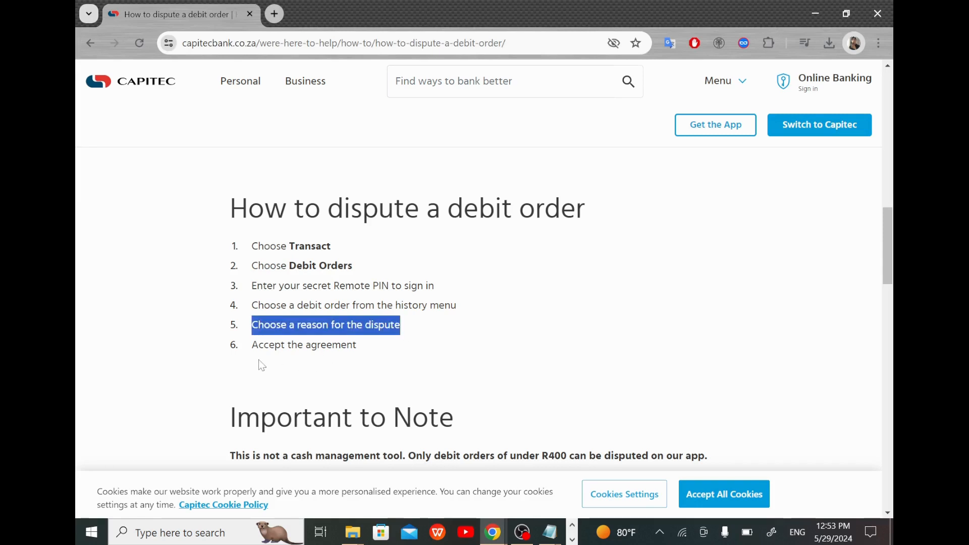
{"action": "left_click", "coordinate": [361, 349]}
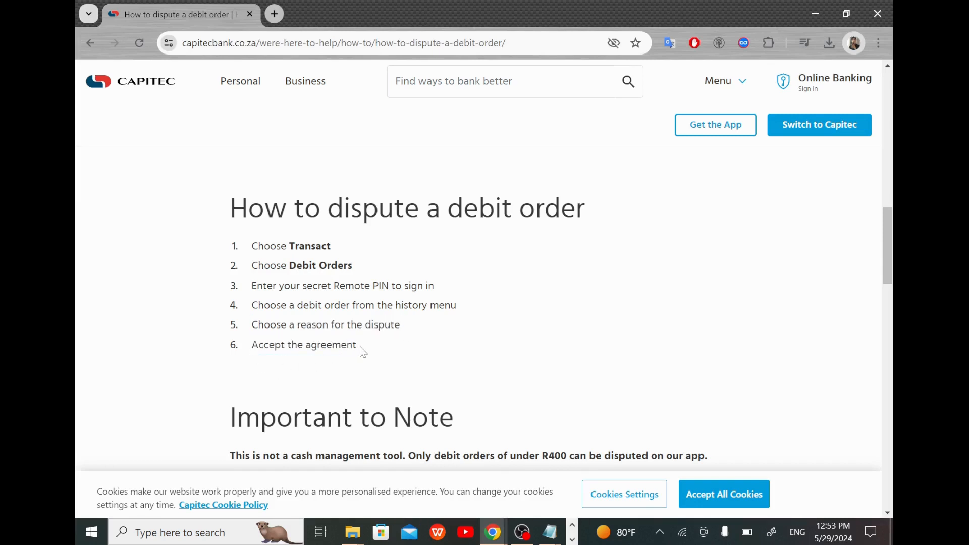
{"action": "mouse_move", "coordinate": [287, 388]}
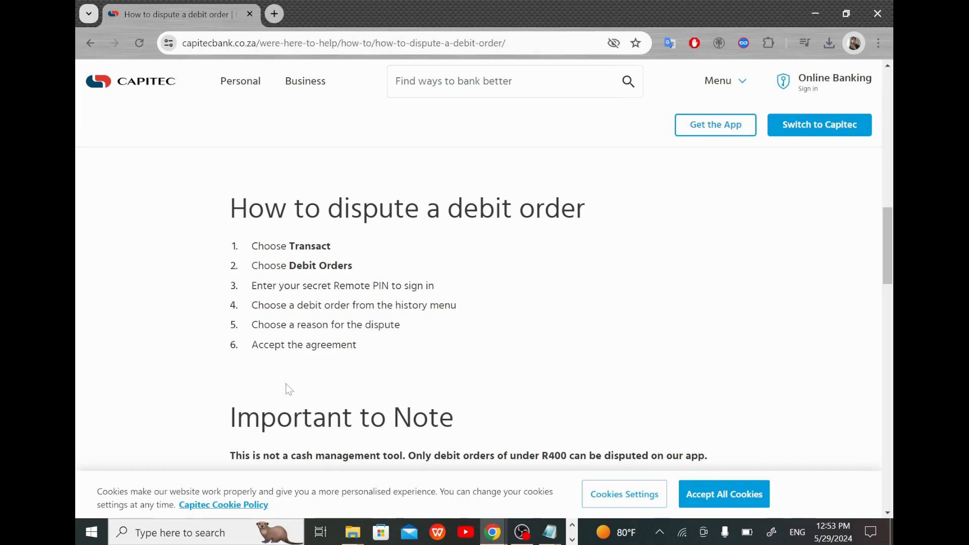
{"action": "mouse_move", "coordinate": [401, 362]}
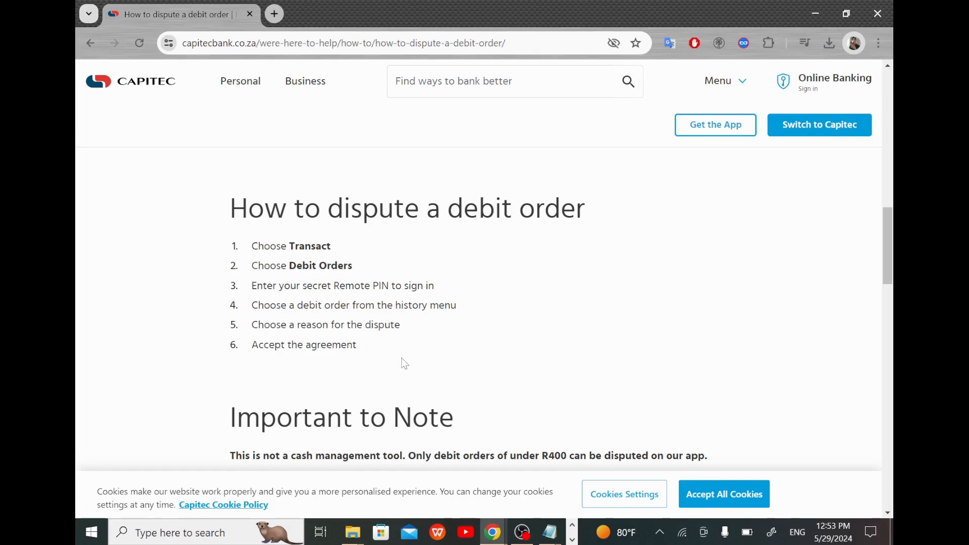
{"action": "mouse_move", "coordinate": [464, 289]}
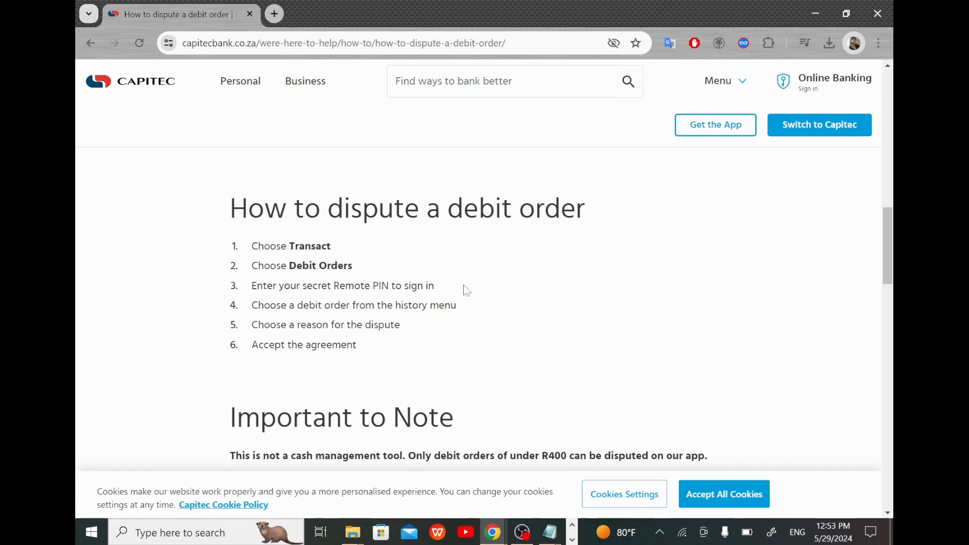